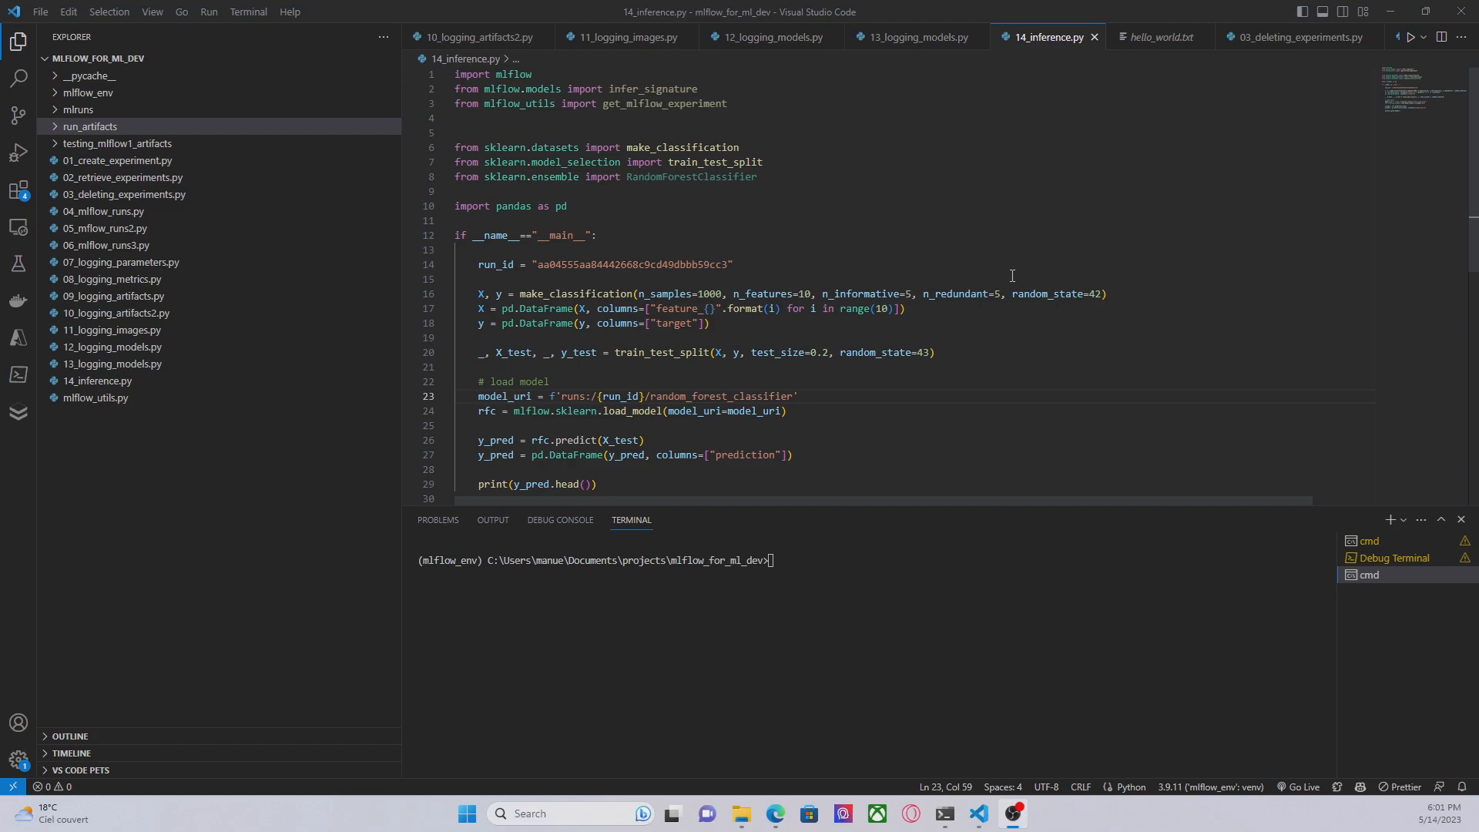
Review the local-path model_uri example in load_model docs, then show the logging_models run in MLflow
{"action": "scroll", "scroll_direction": "down", "scroll_amount": 3}
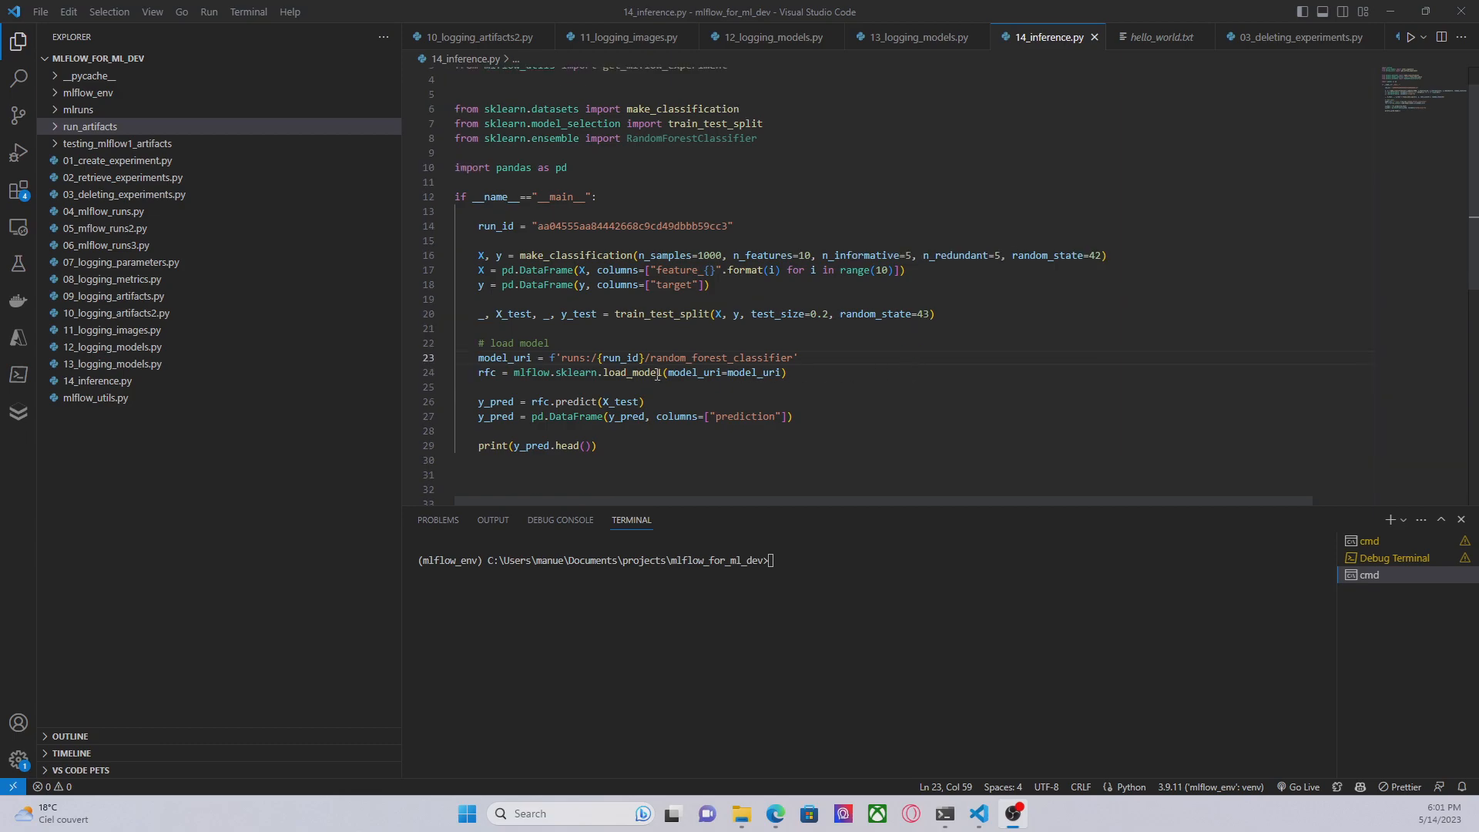
{"action": "mouse_move", "coordinate": [573, 371]}
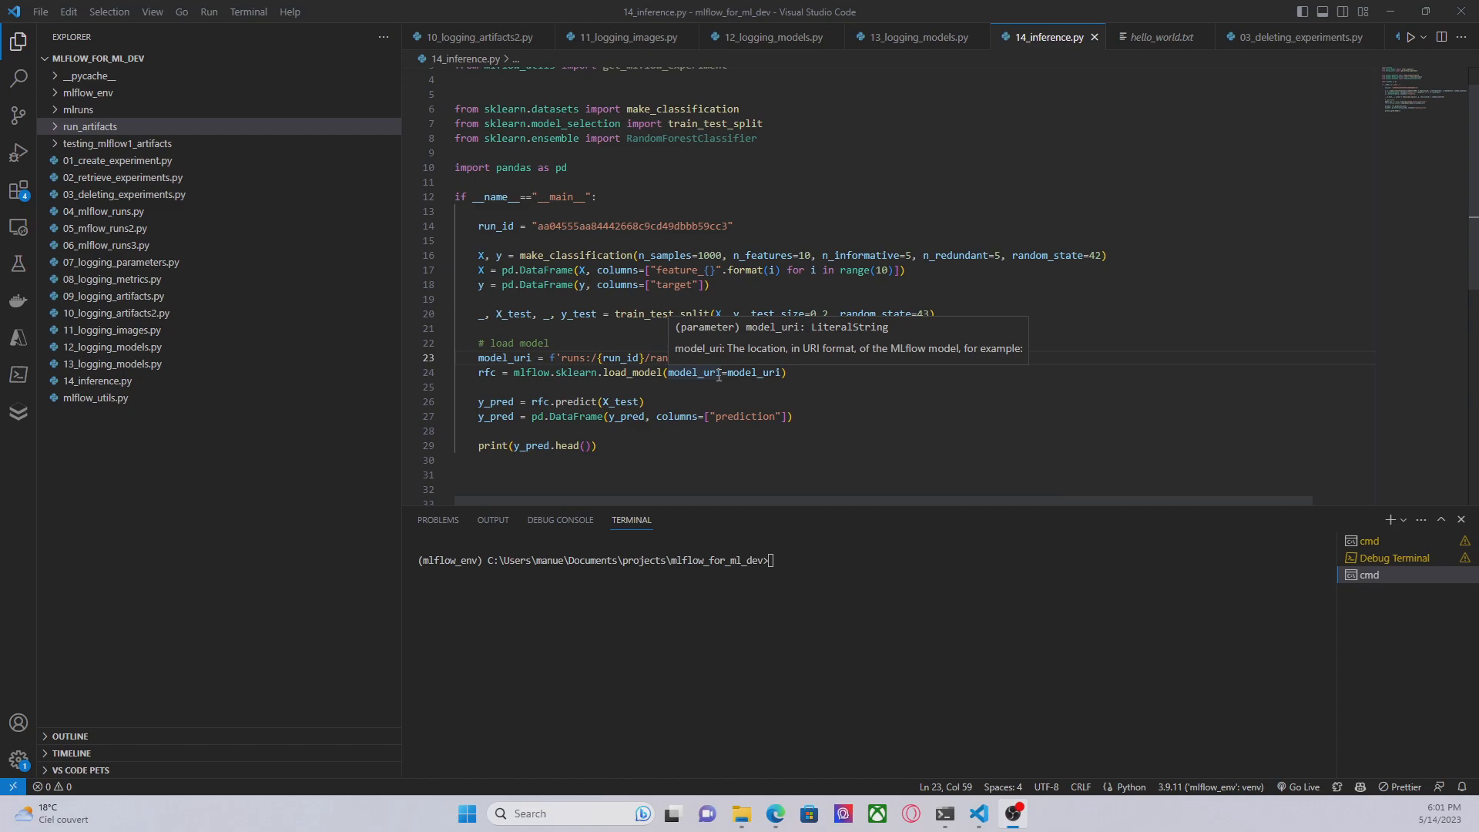
{"action": "mouse_move", "coordinate": [716, 375]}
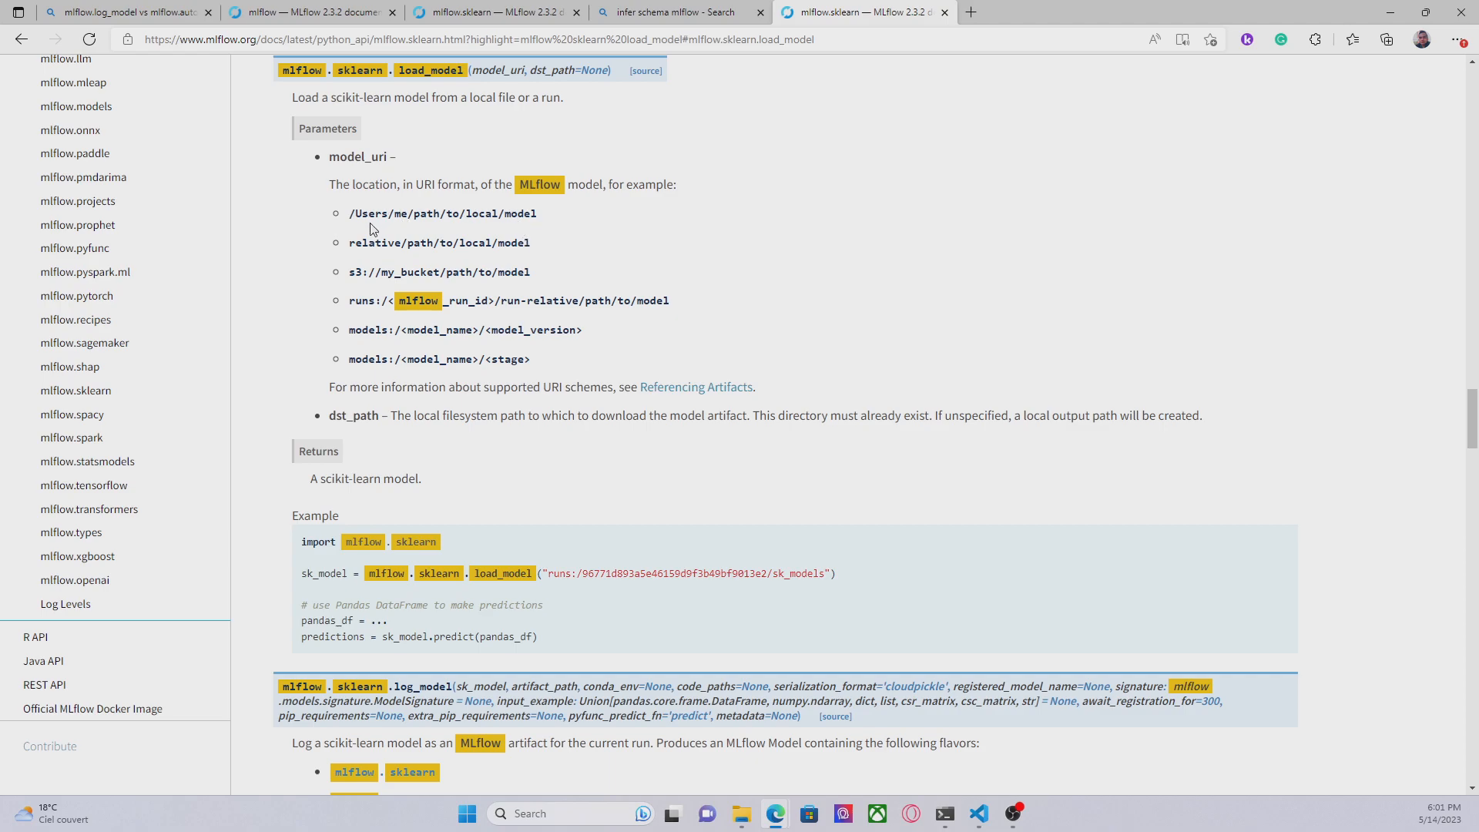
{"action": "double_click", "coordinate": [442, 213]}
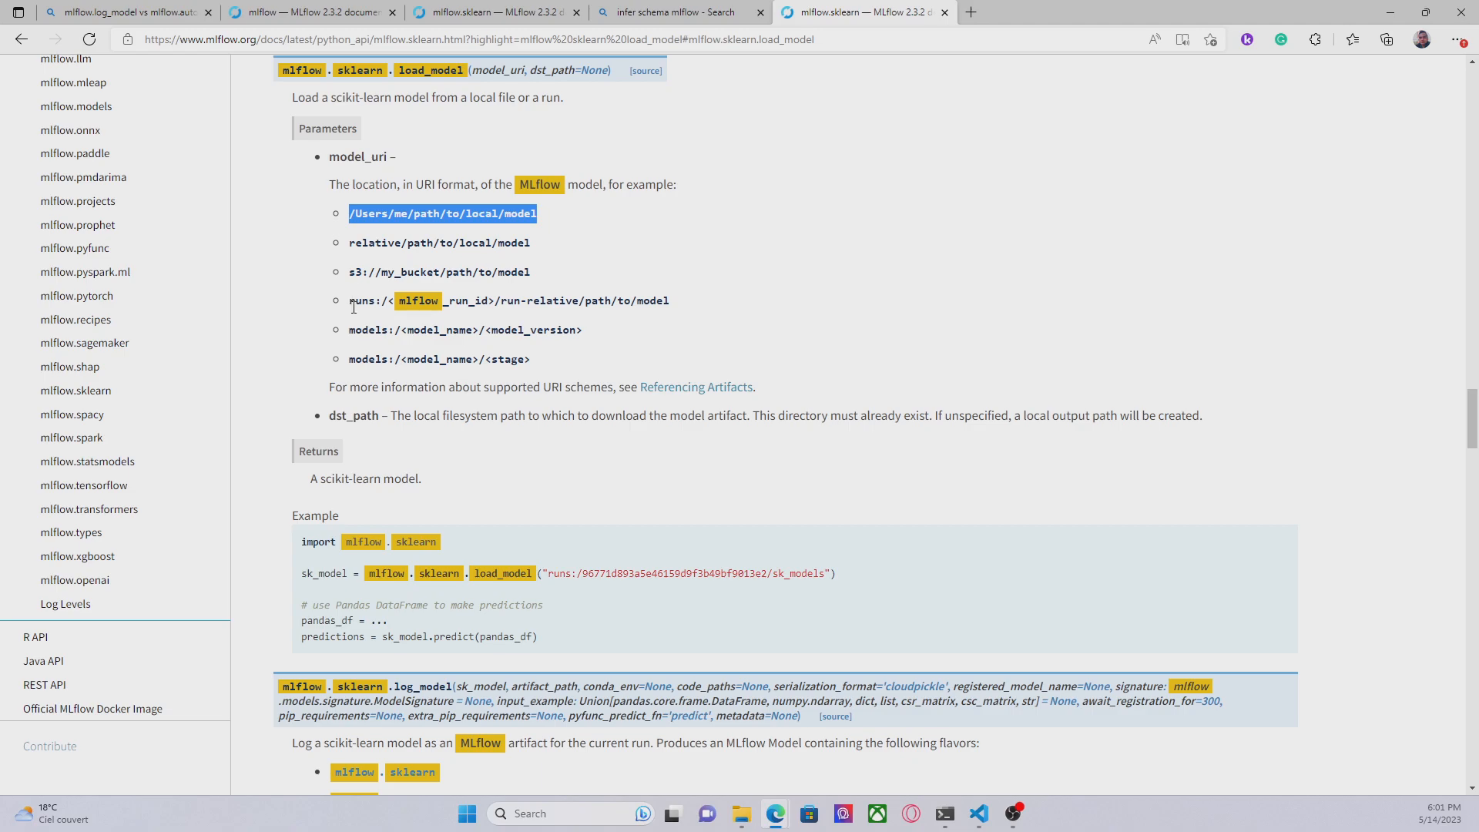
{"action": "mouse_move", "coordinate": [356, 305]}
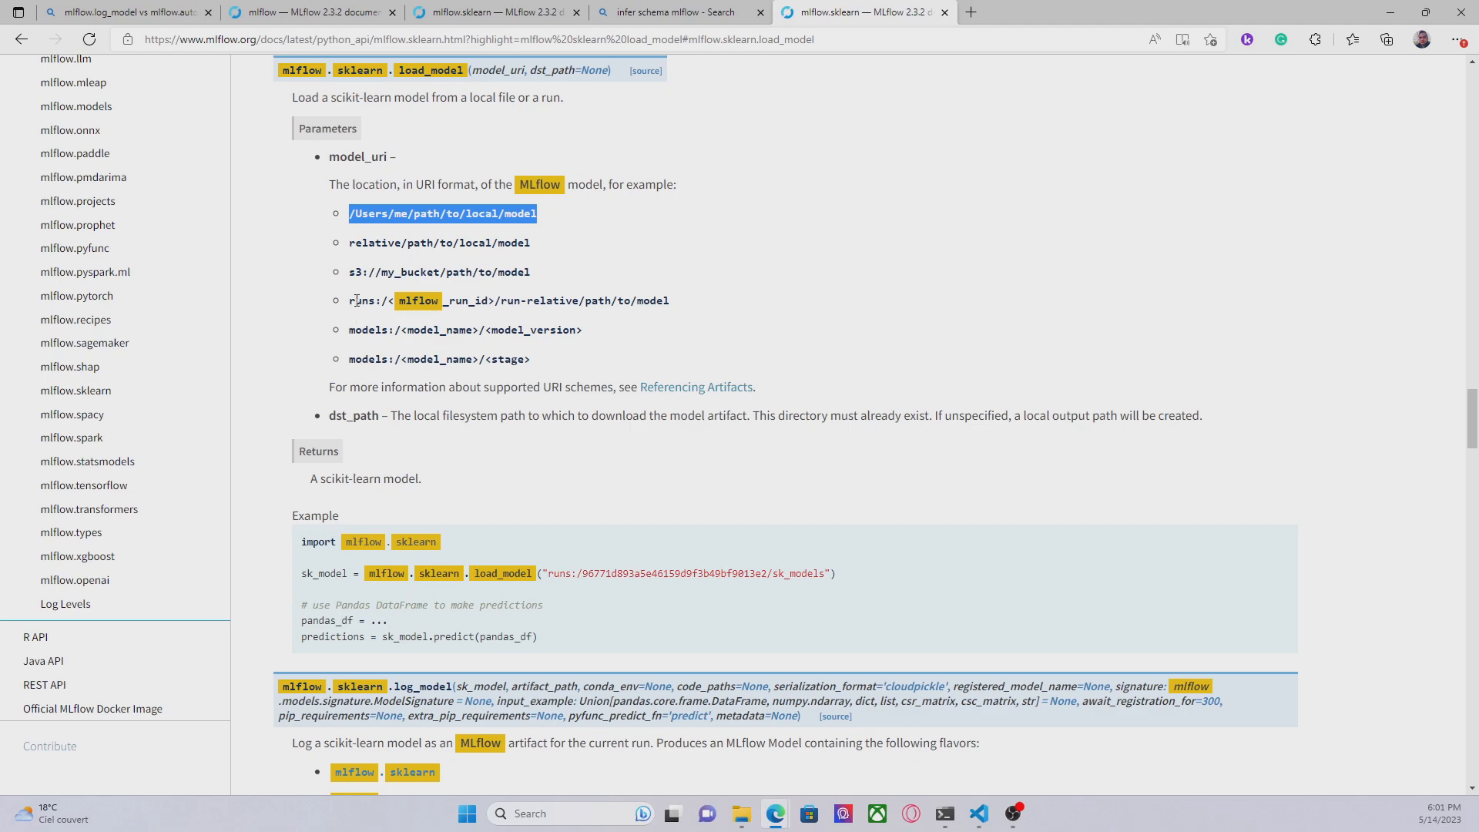
{"action": "mouse_move", "coordinate": [473, 293]}
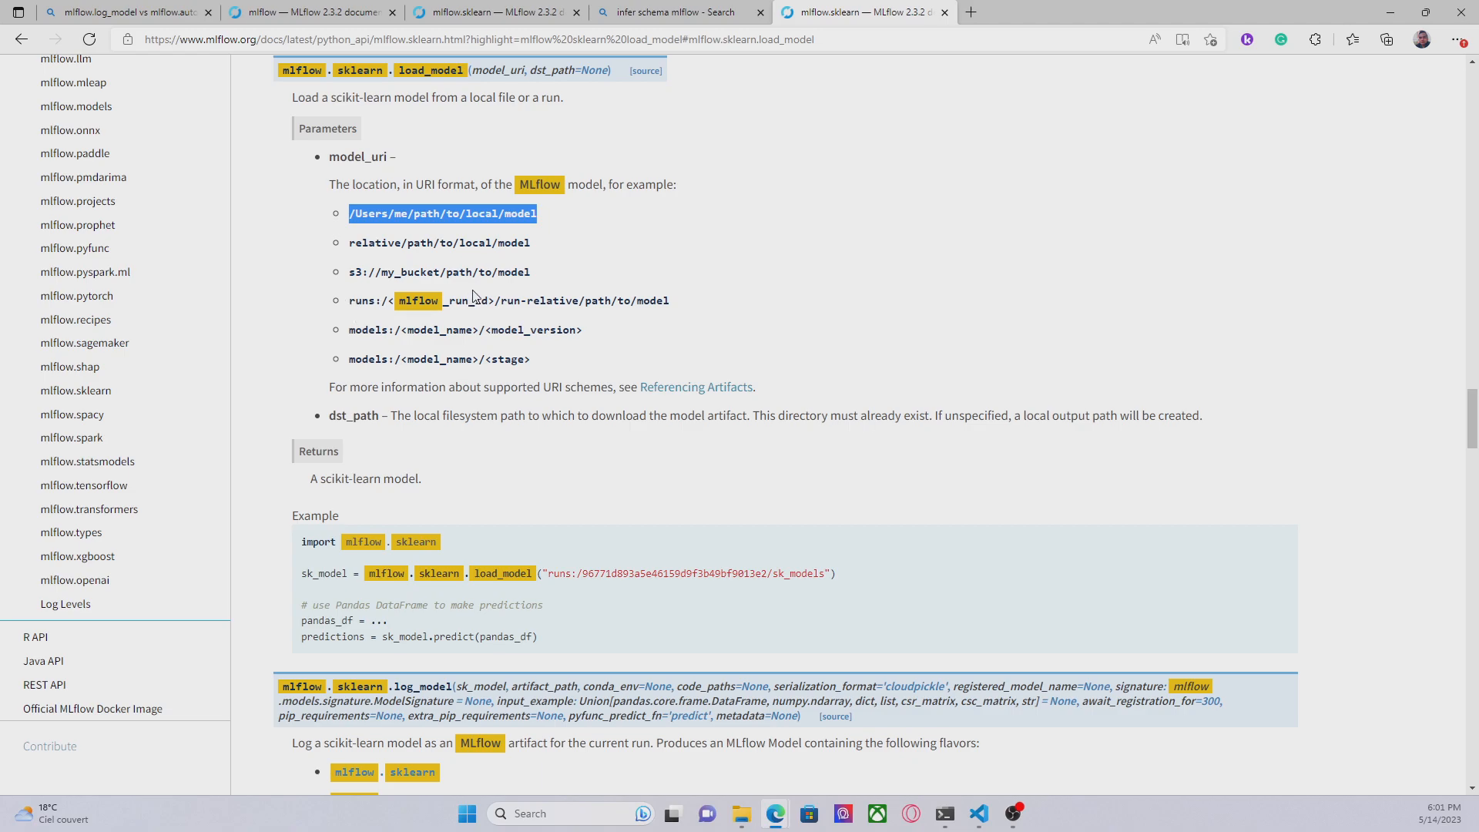
{"action": "mouse_move", "coordinate": [539, 298]}
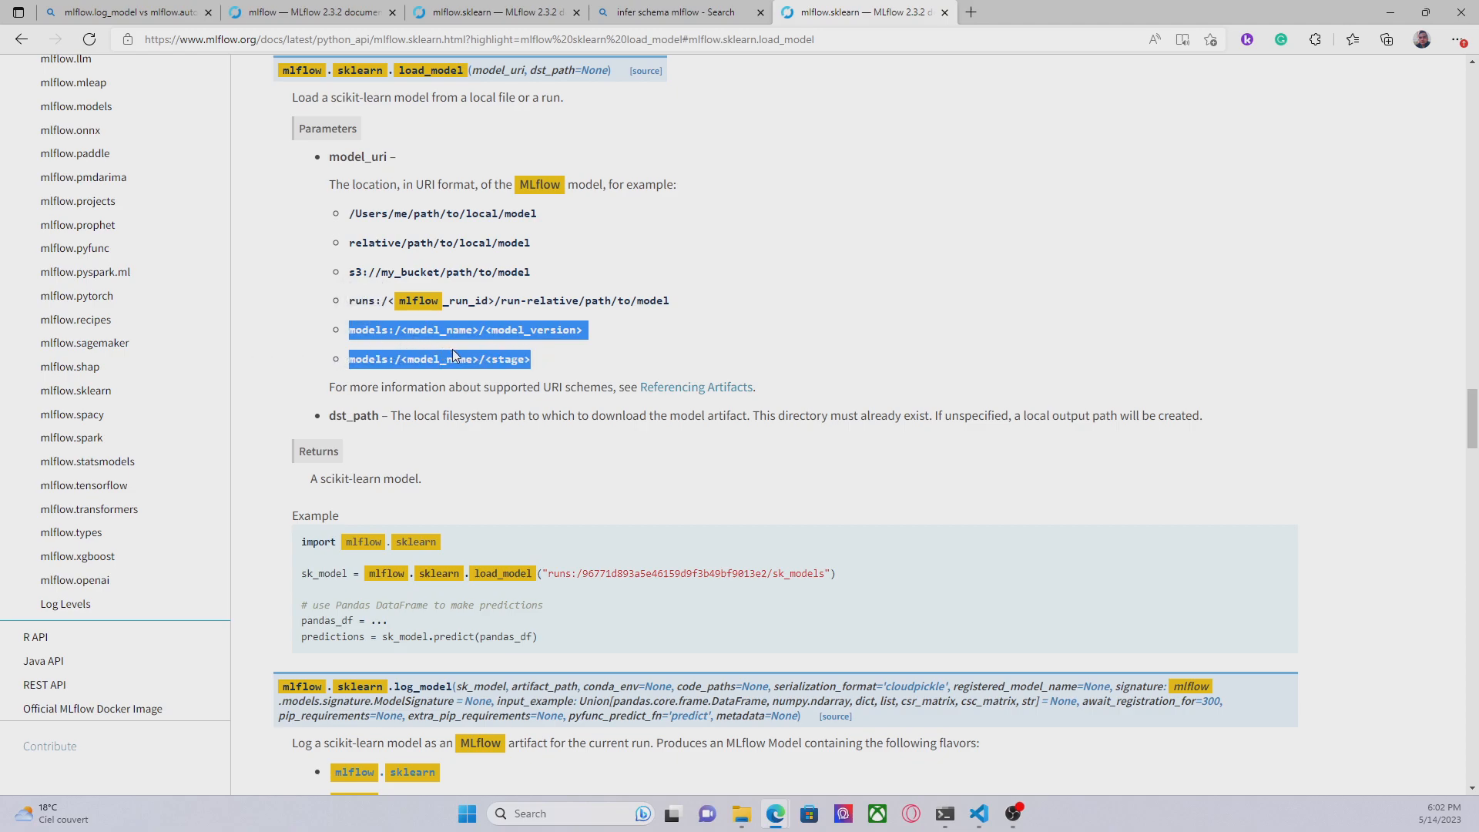
{"action": "left_click", "coordinate": [472, 351]}
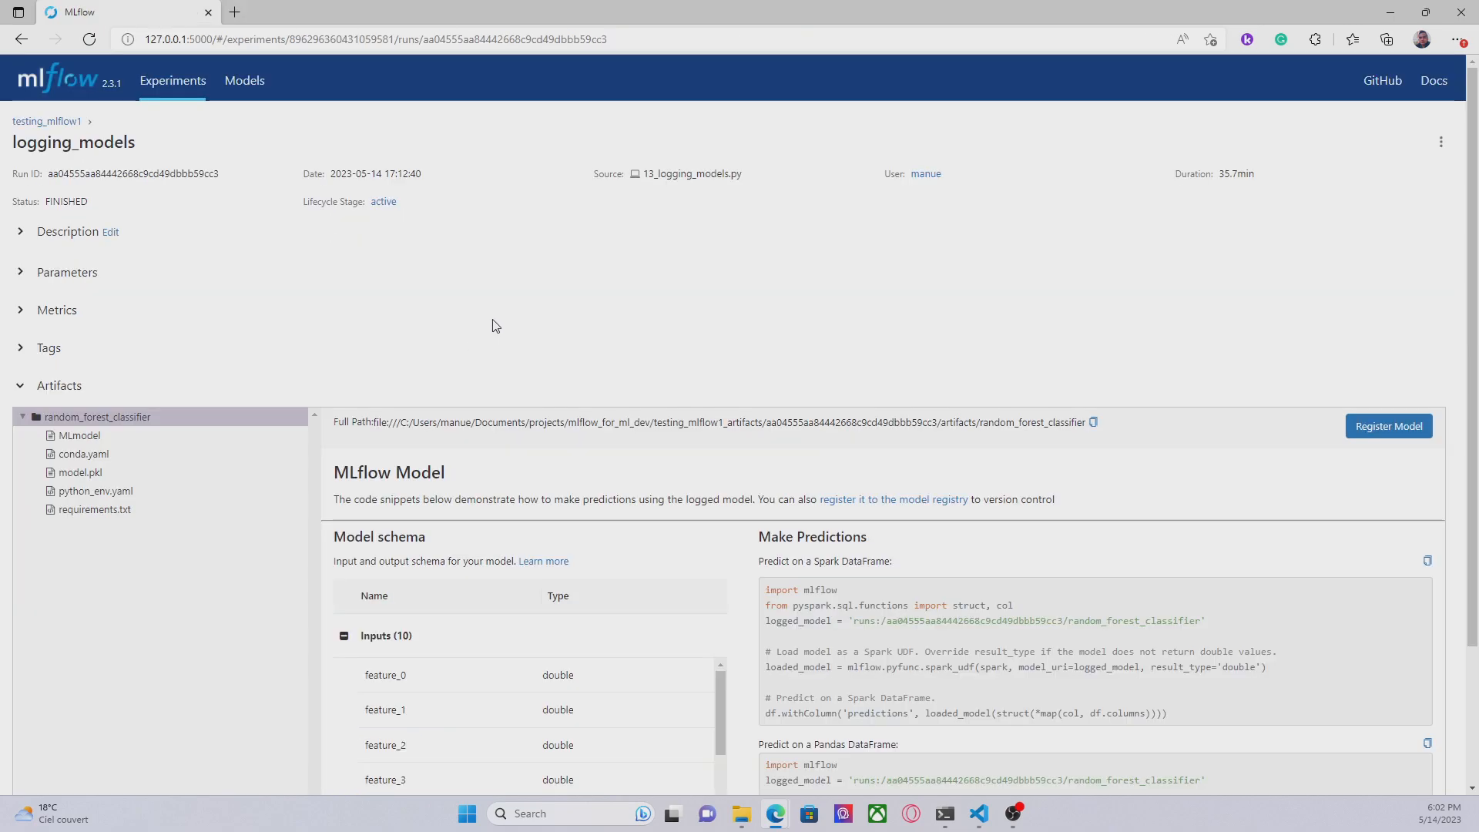
Copy the runs:/.../random_forest_classifier URI from the run's Pandas prediction snippet
{"action": "scroll", "scroll_direction": "down", "scroll_amount": 3}
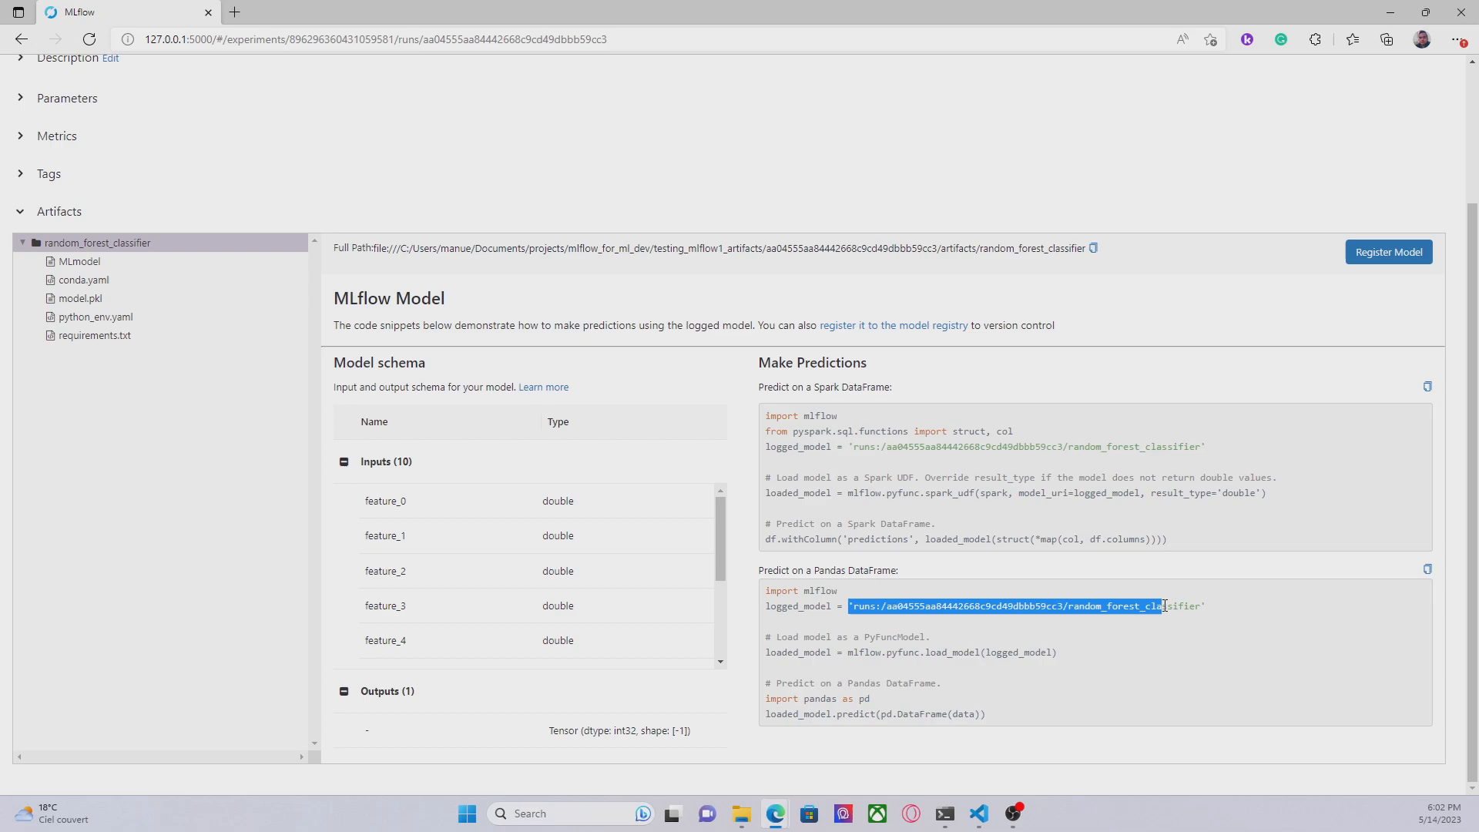
{"action": "right_click", "coordinate": [1023, 605]}
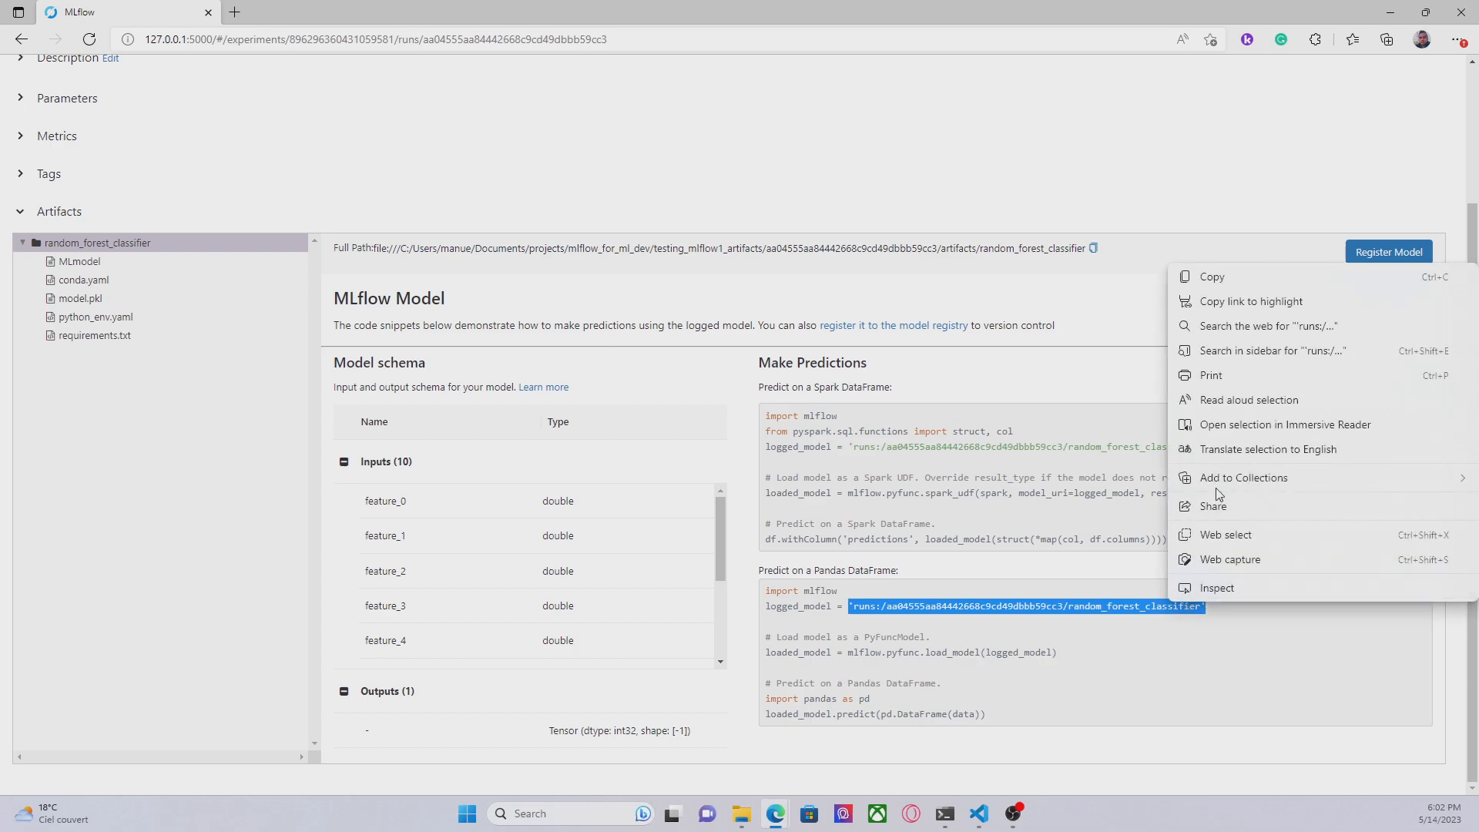
{"action": "left_click", "coordinate": [906, 619]}
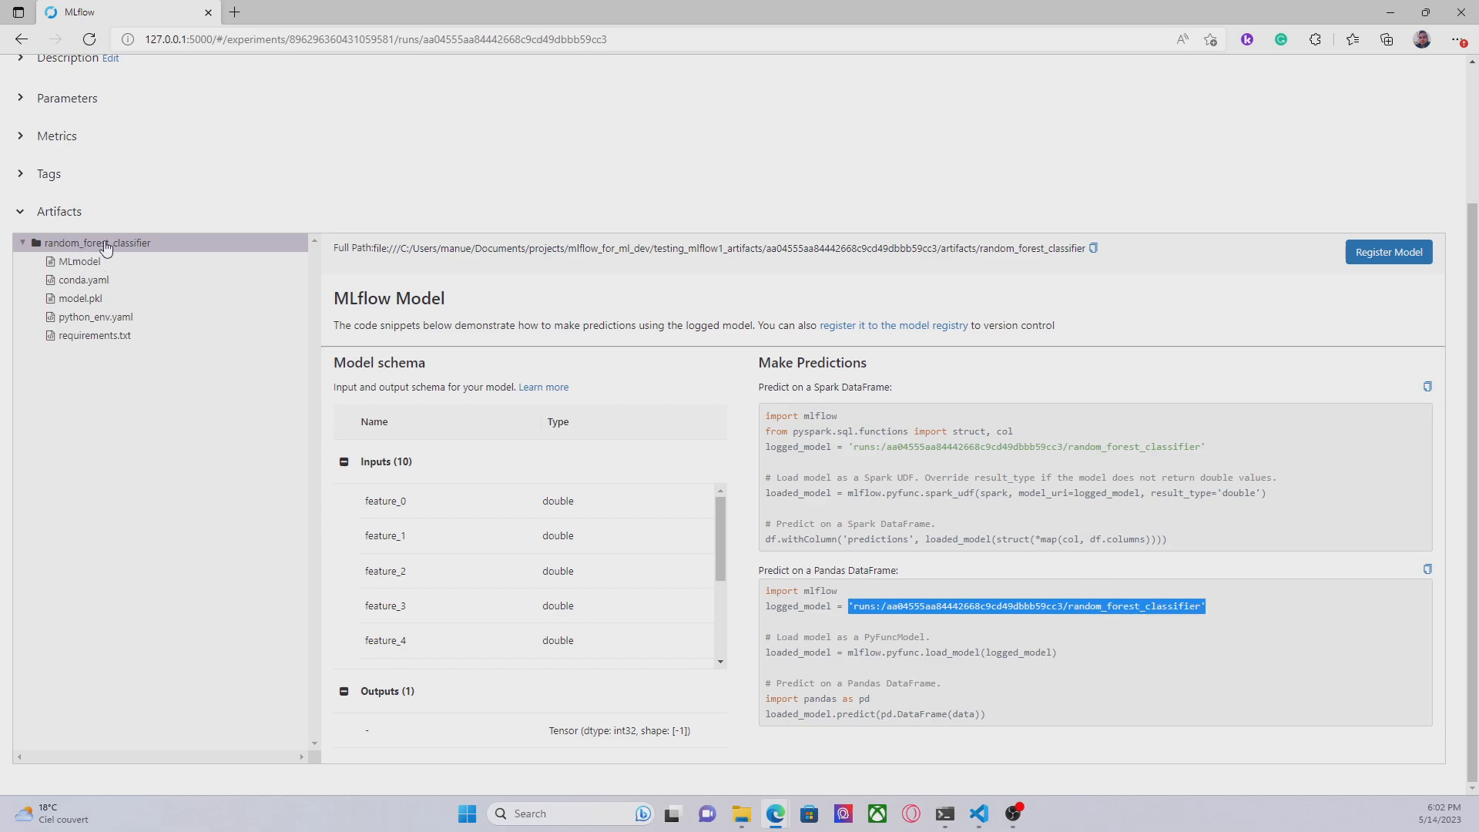
{"action": "mouse_move", "coordinate": [111, 307]}
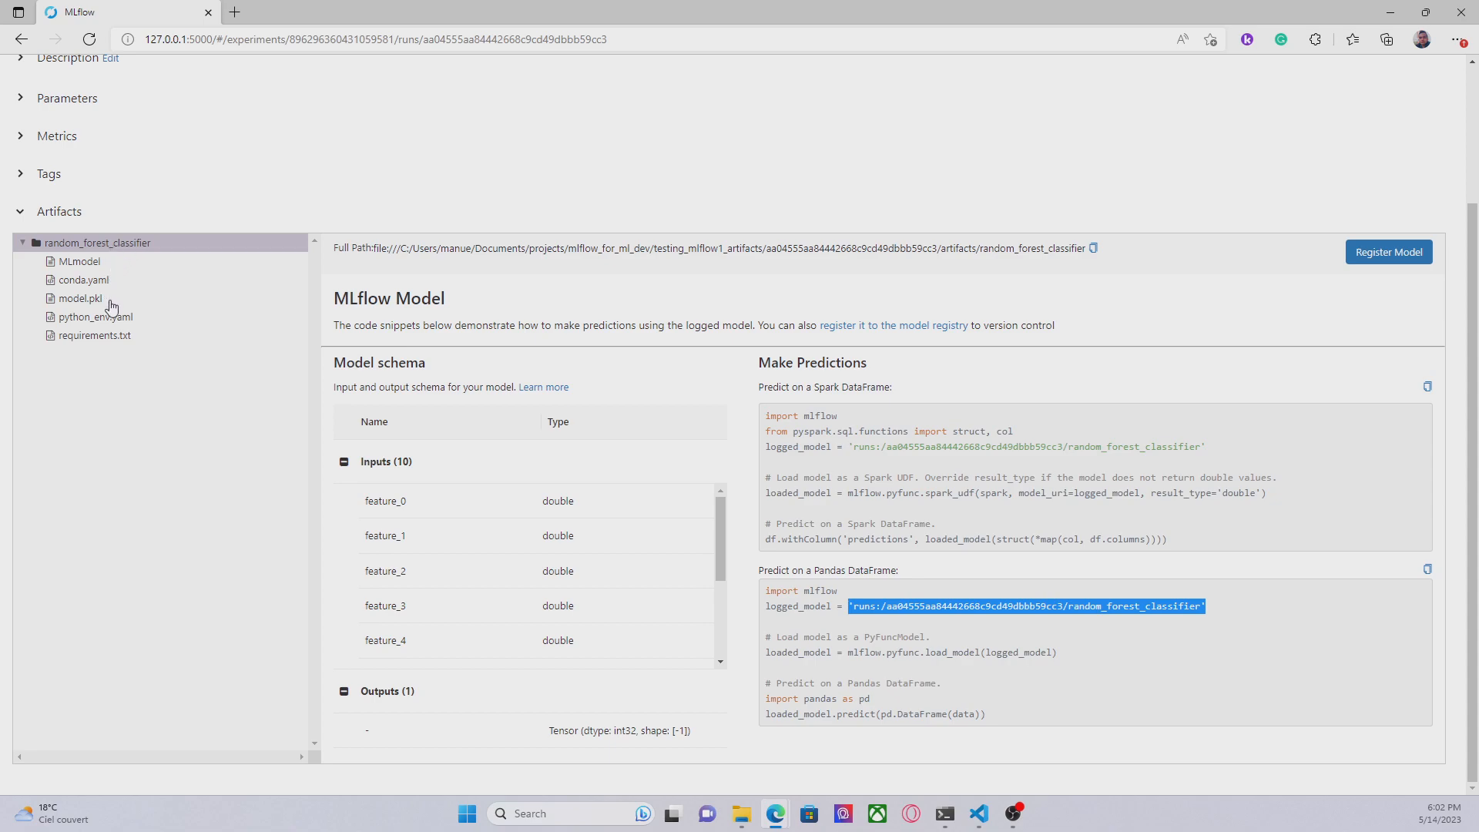
{"action": "mouse_move", "coordinate": [102, 282]}
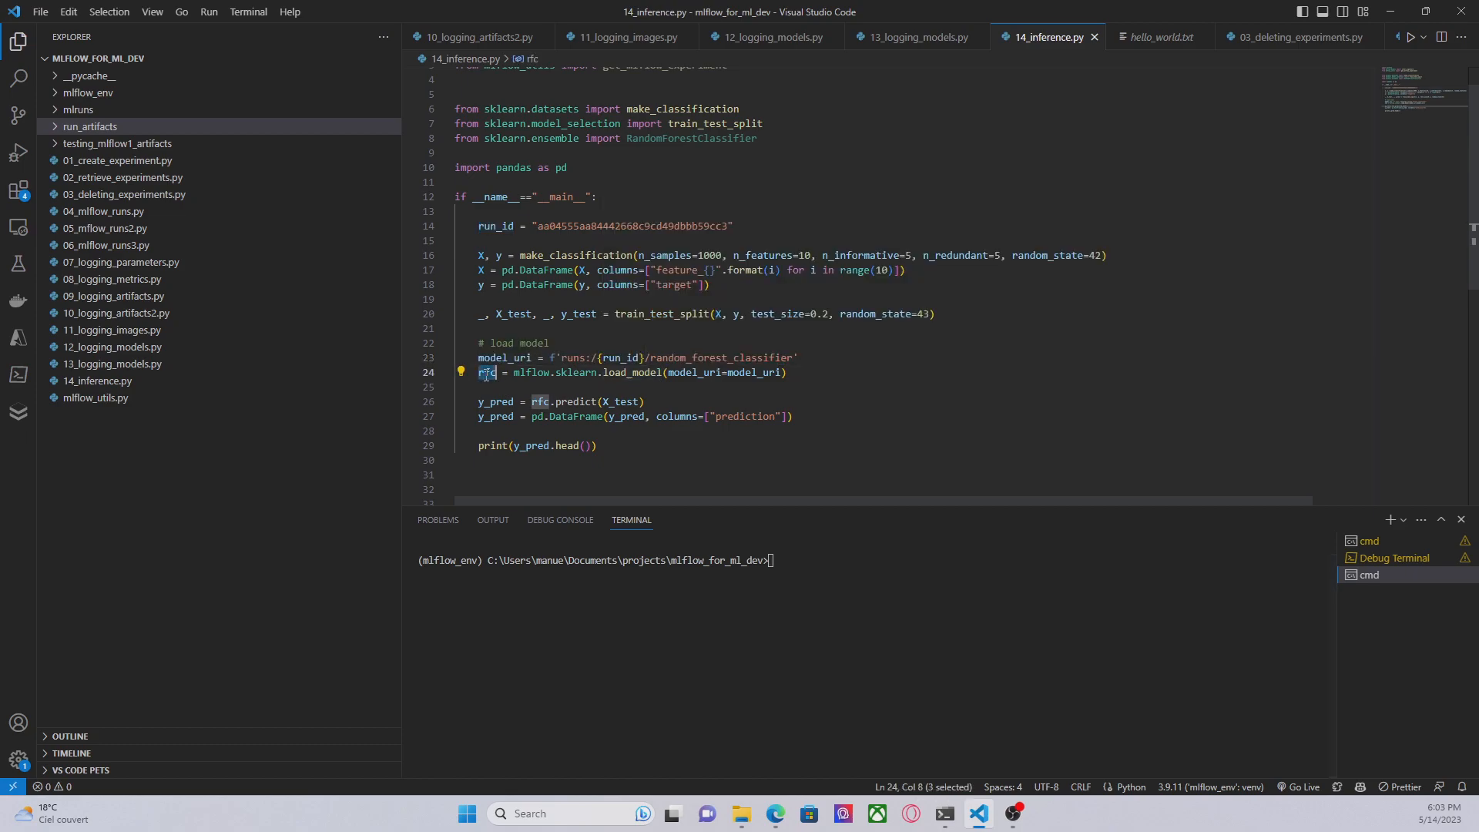
{"action": "mouse_move", "coordinate": [484, 371]}
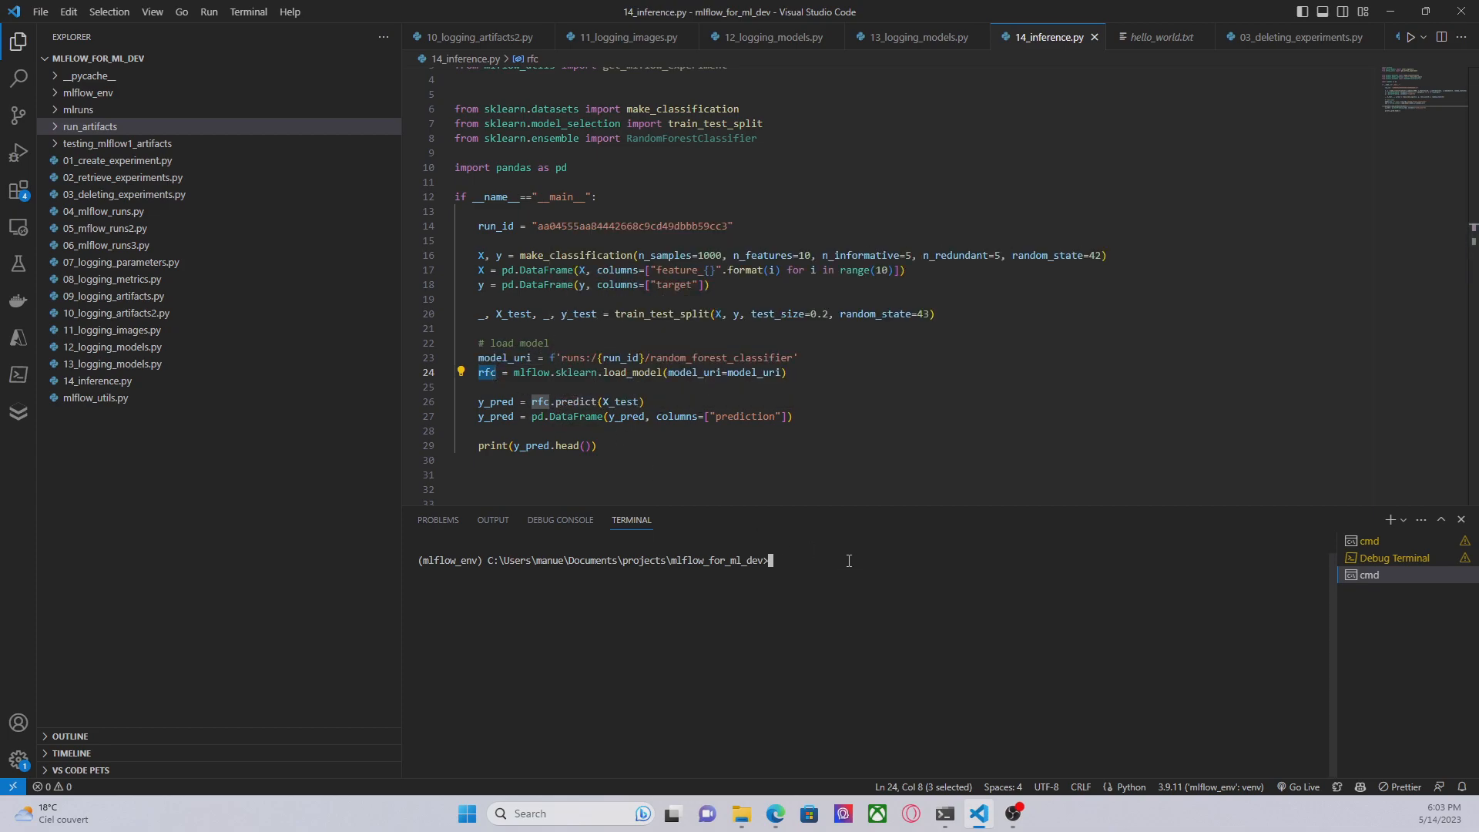
Run python 14_inference.py to print the five-row prediction table
{"action": "type", "text": "python 14_inference.py"}
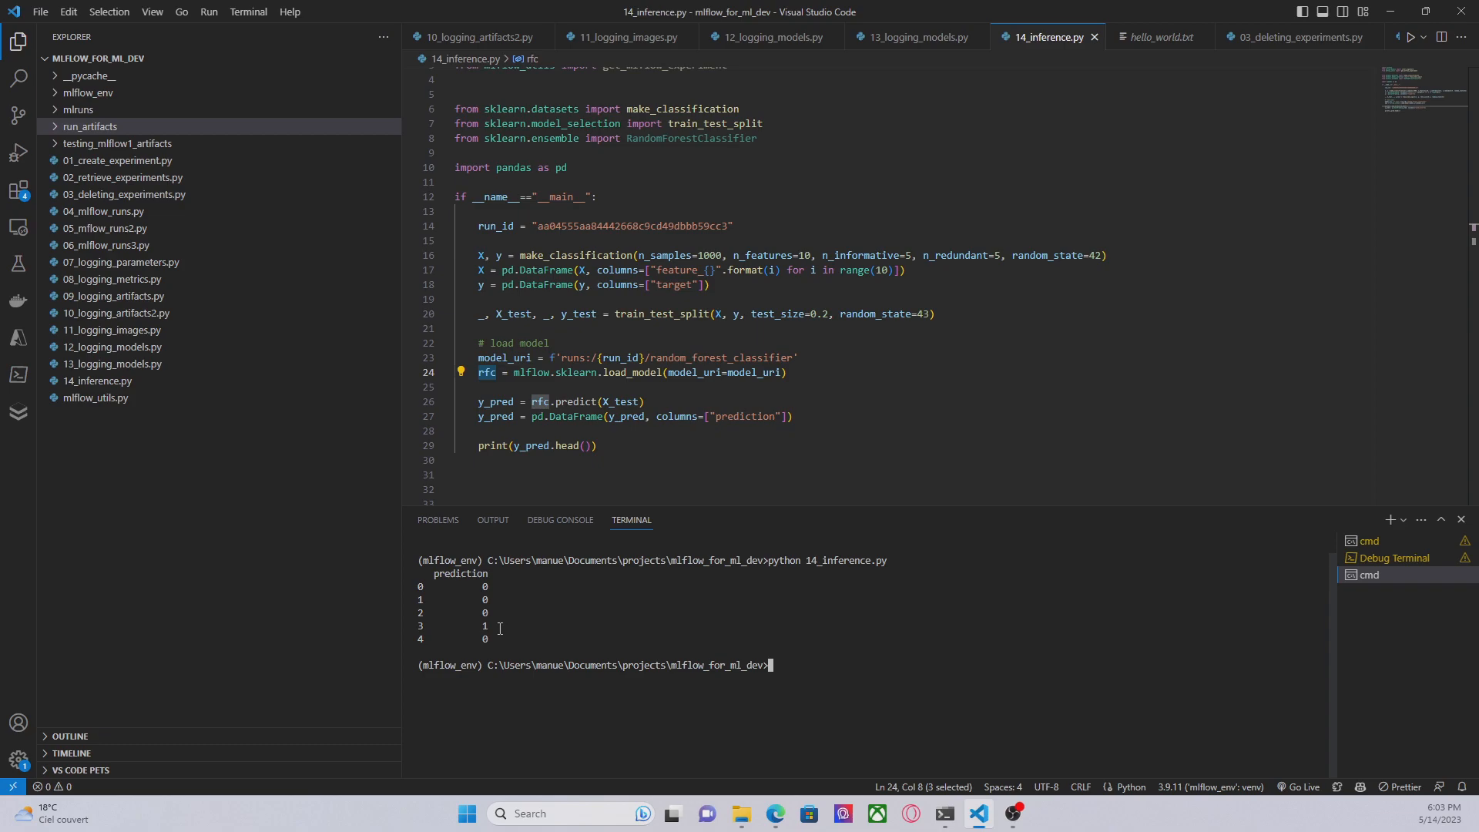
{"action": "mouse_move", "coordinate": [495, 620]}
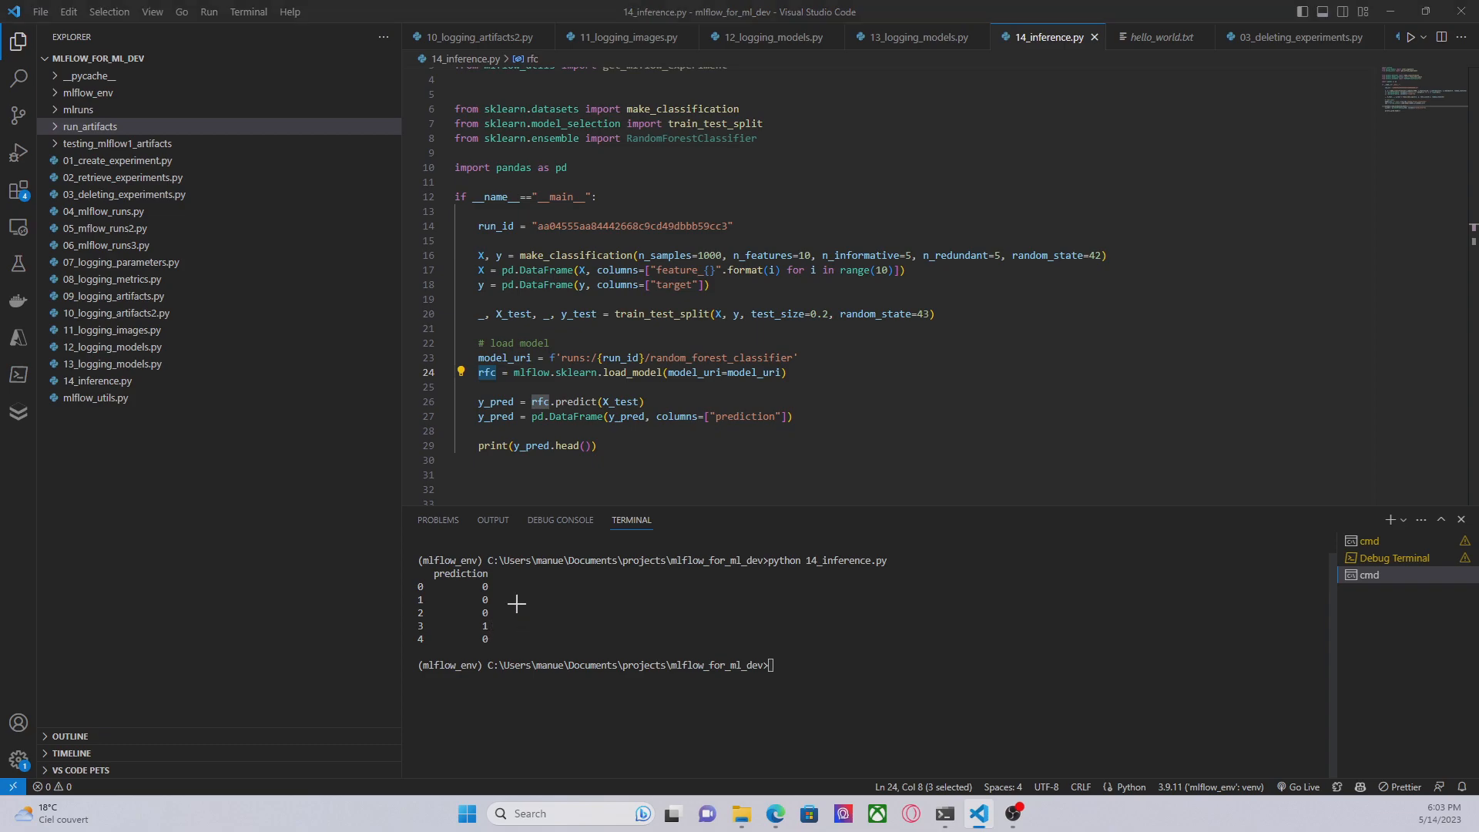
Return to the mlflow.sklearn.load_model page showing models:/ URI formats
{"action": "left_click", "coordinate": [775, 813]}
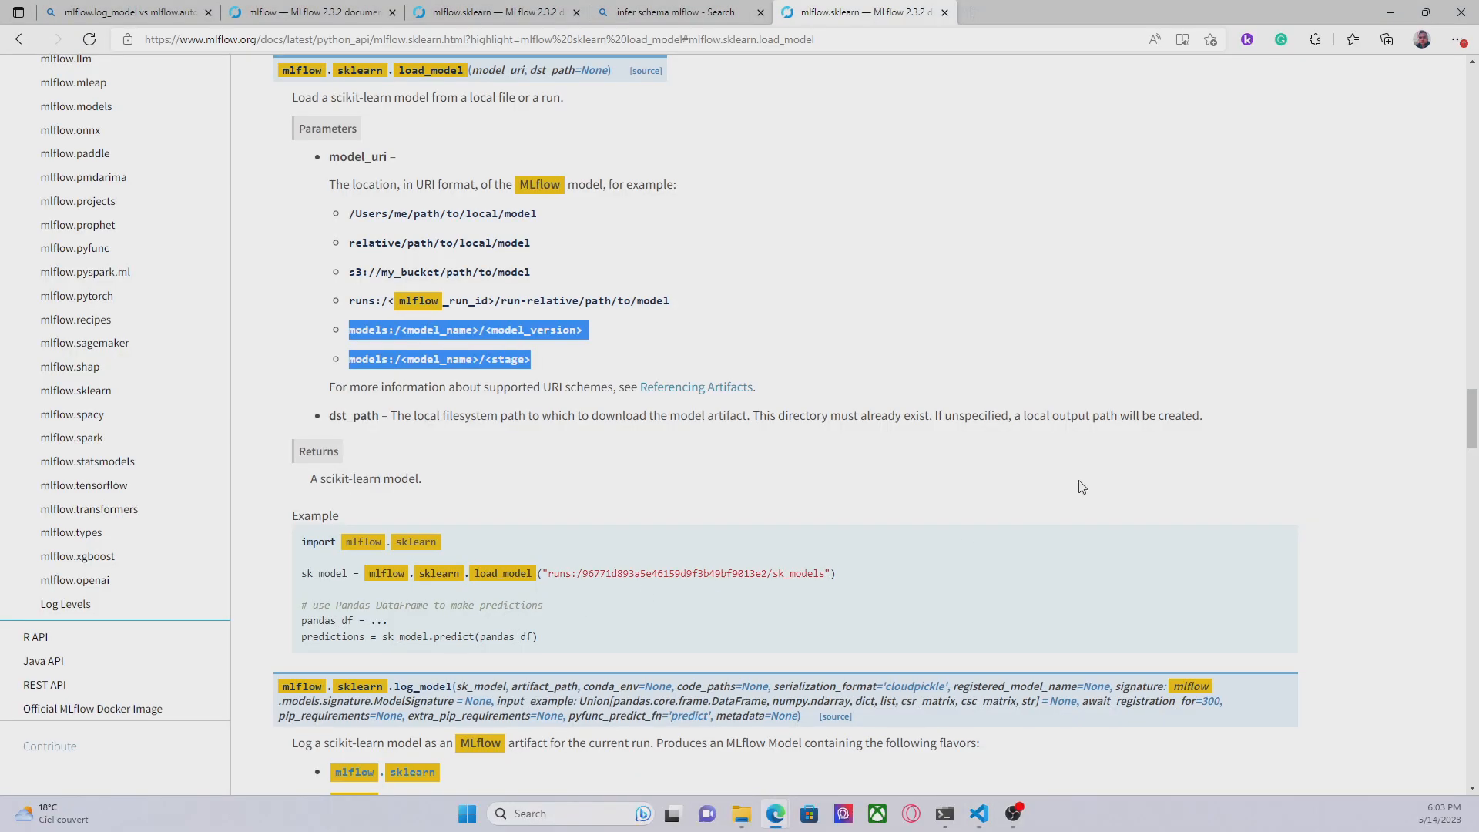
{"action": "mouse_move", "coordinate": [342, 214]}
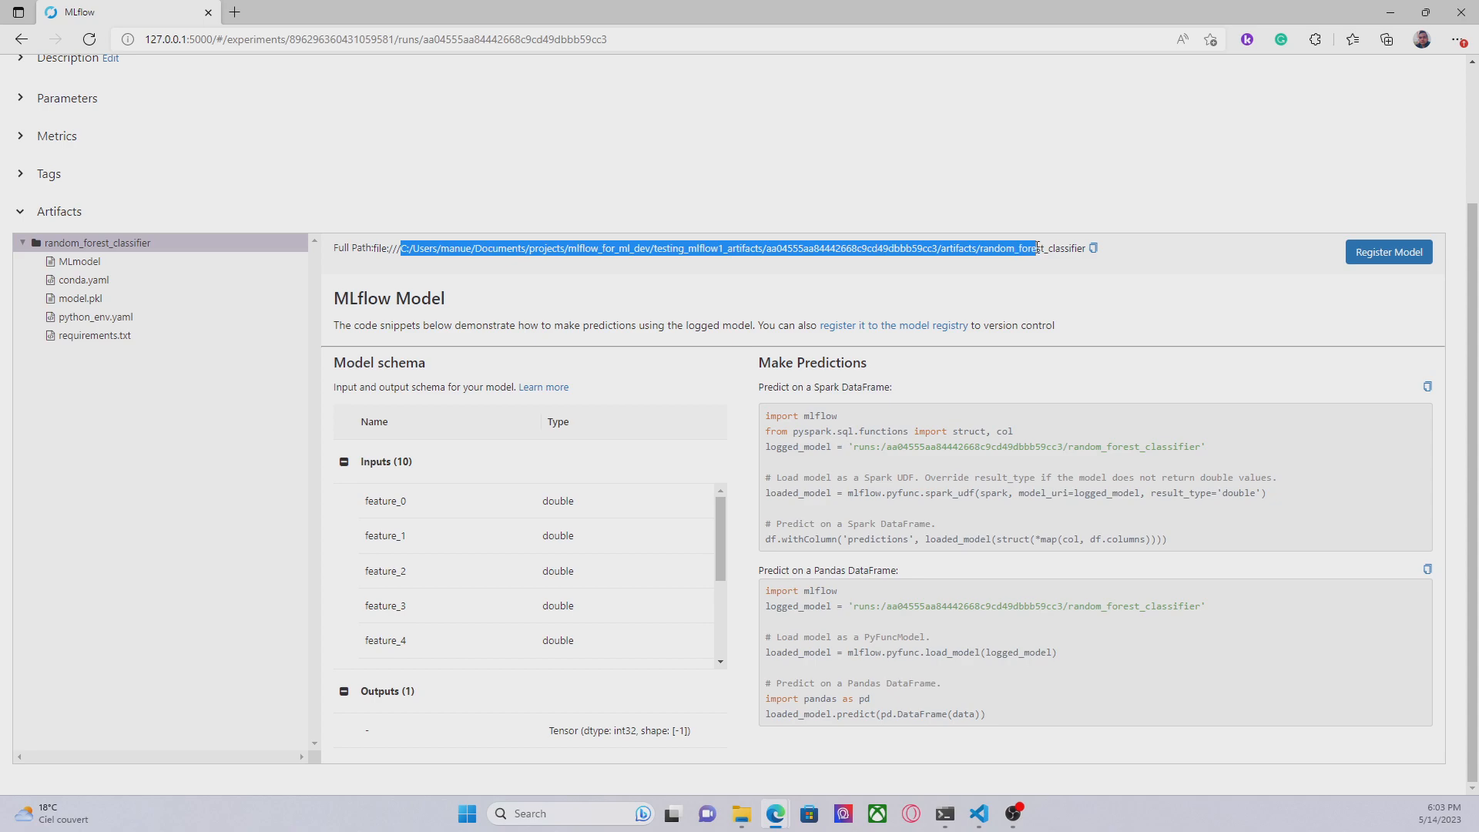
Copy the Full Path of the random_forest_classifier artifact from MLflow UI
{"action": "right_click", "coordinate": [1037, 248]}
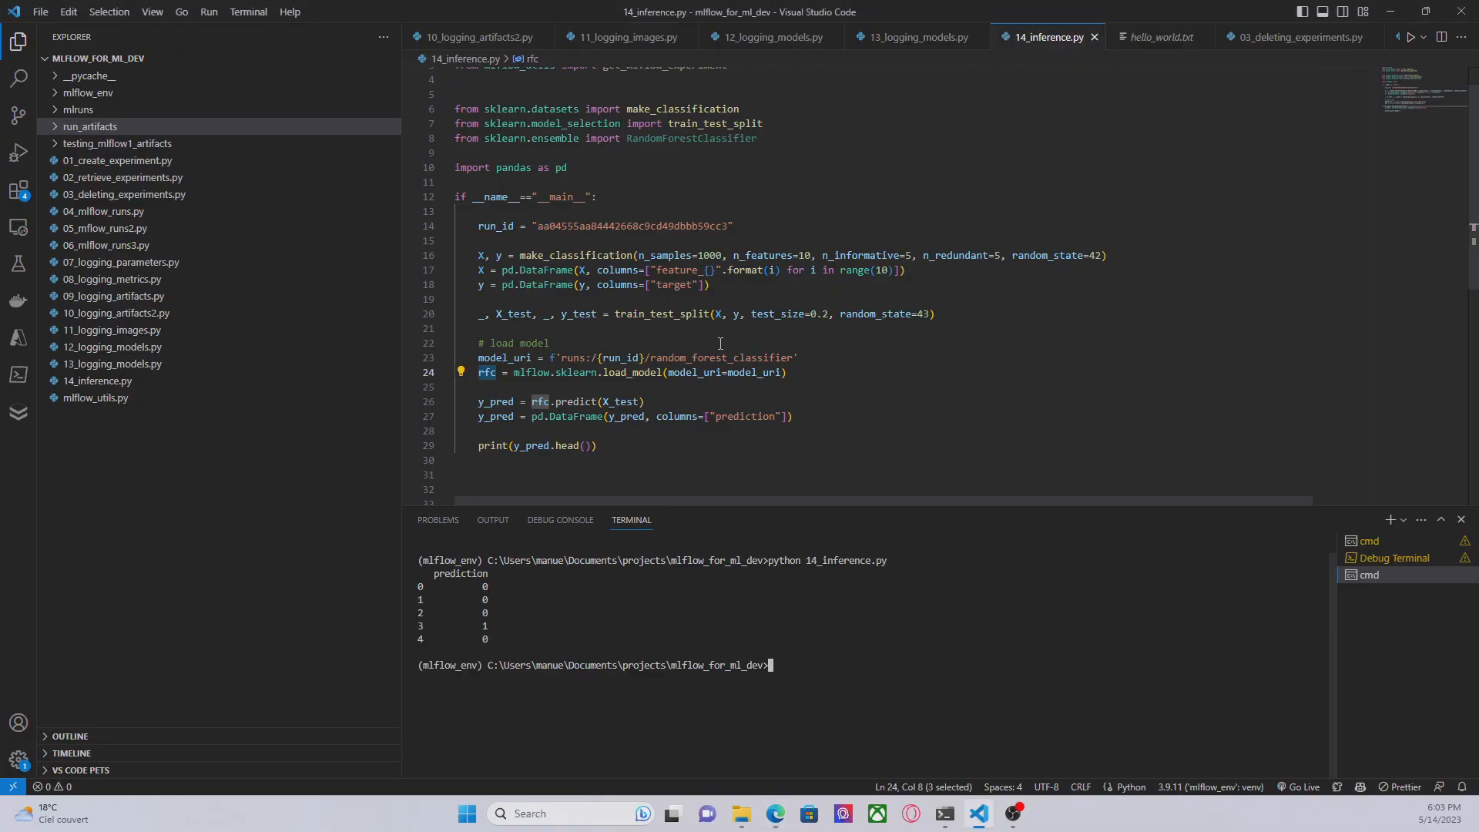
Add a file:/// model_uri built with {run_id} and comment out the runs:/ URI line
{"action": "key", "text": "Enter"}
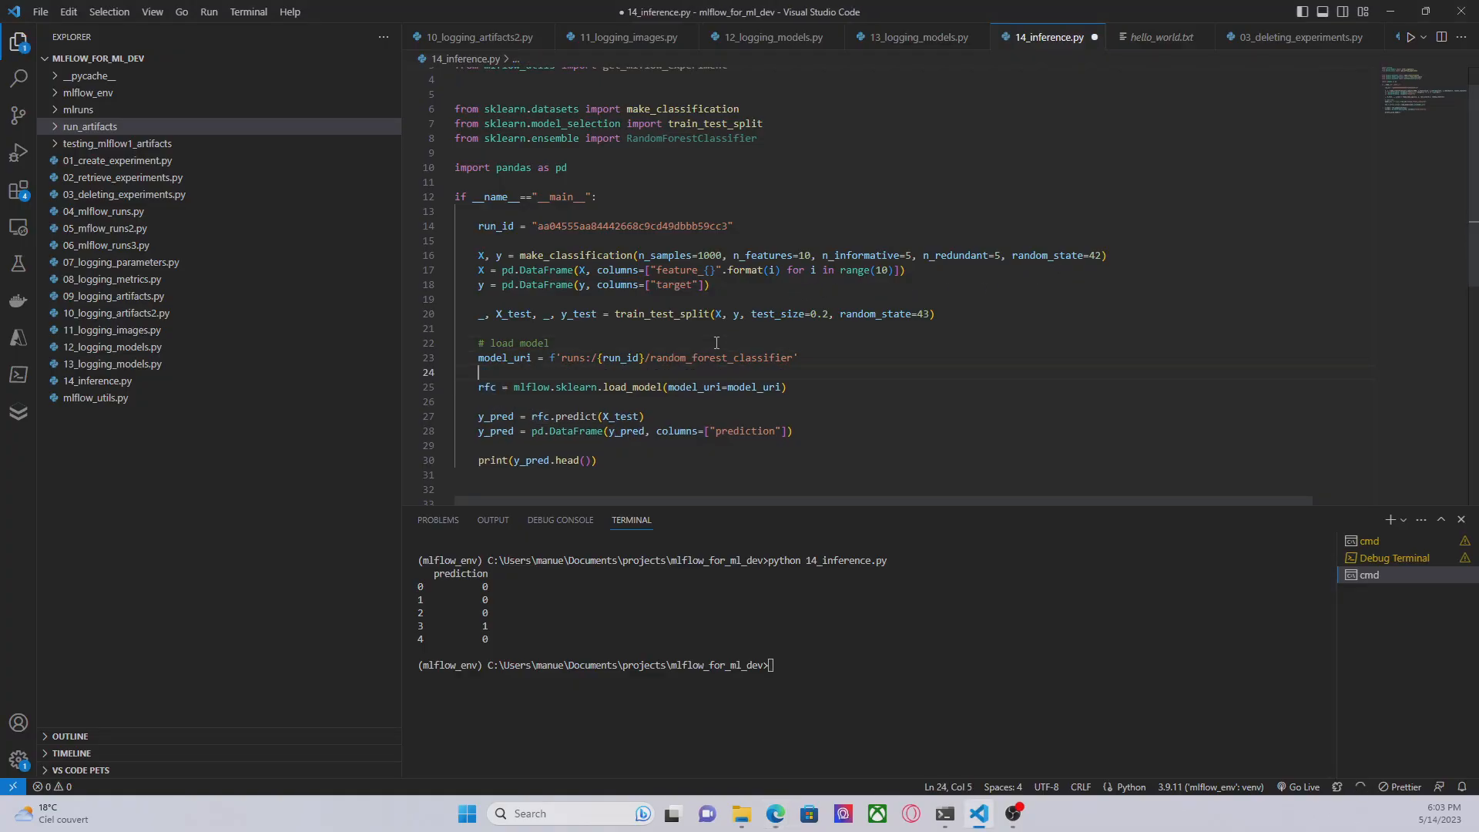
{"action": "type", "text": "model_u"}
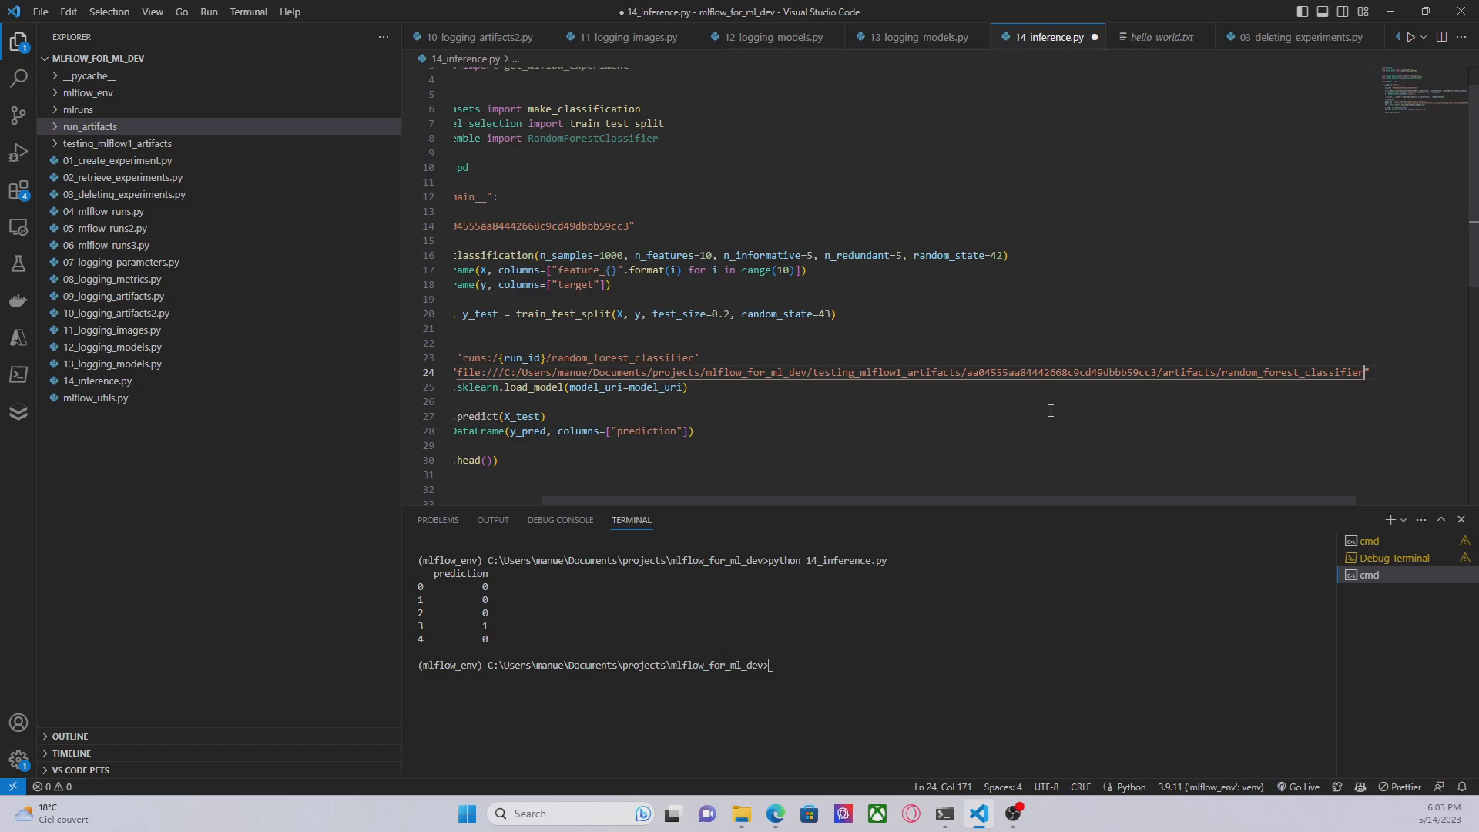
{"action": "double_click", "coordinate": [1058, 371]}
{"action": "type", "text": "{run_id}"}
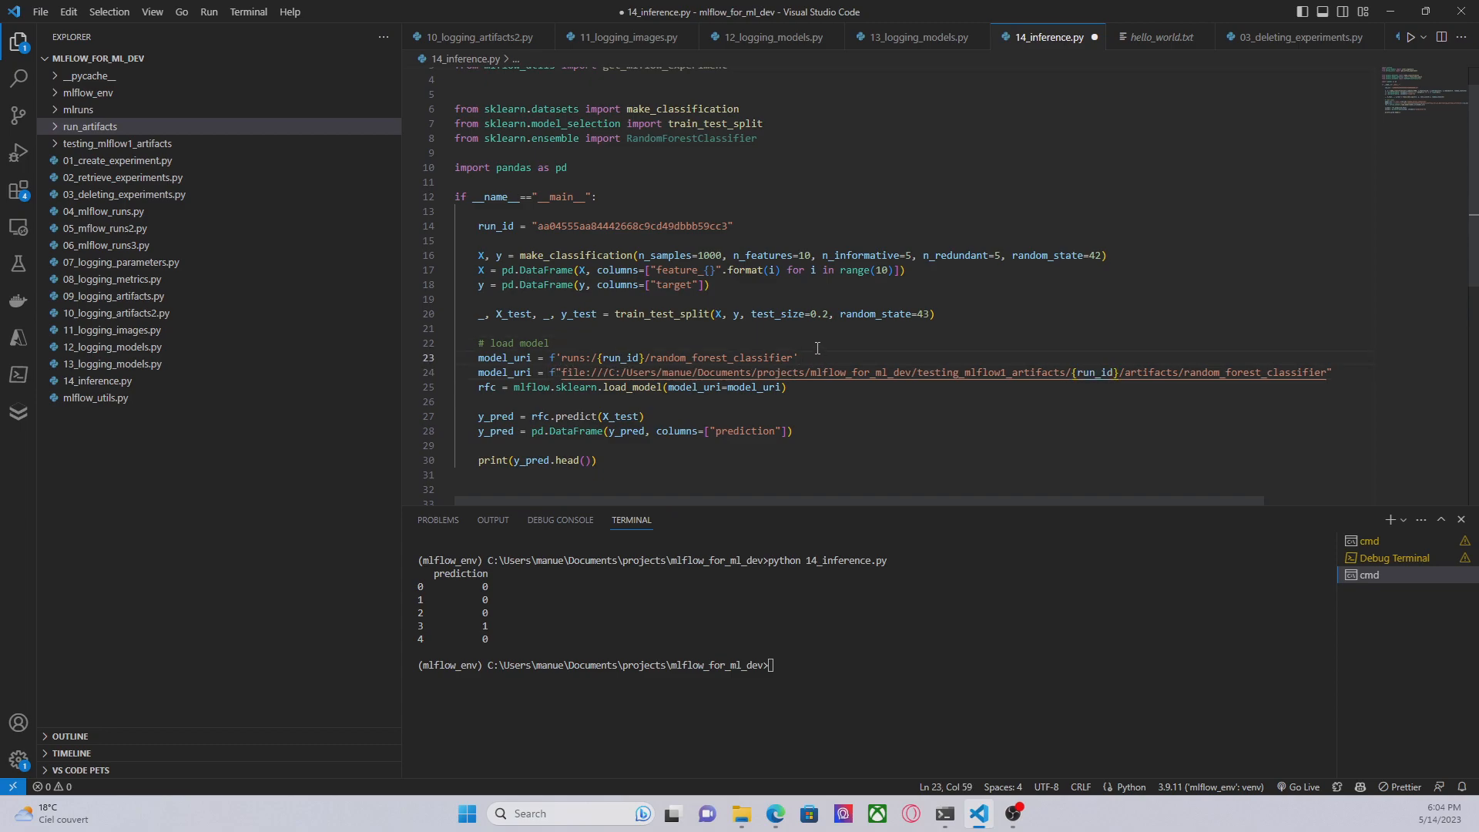
{"action": "key", "text": "ctrl+/"}
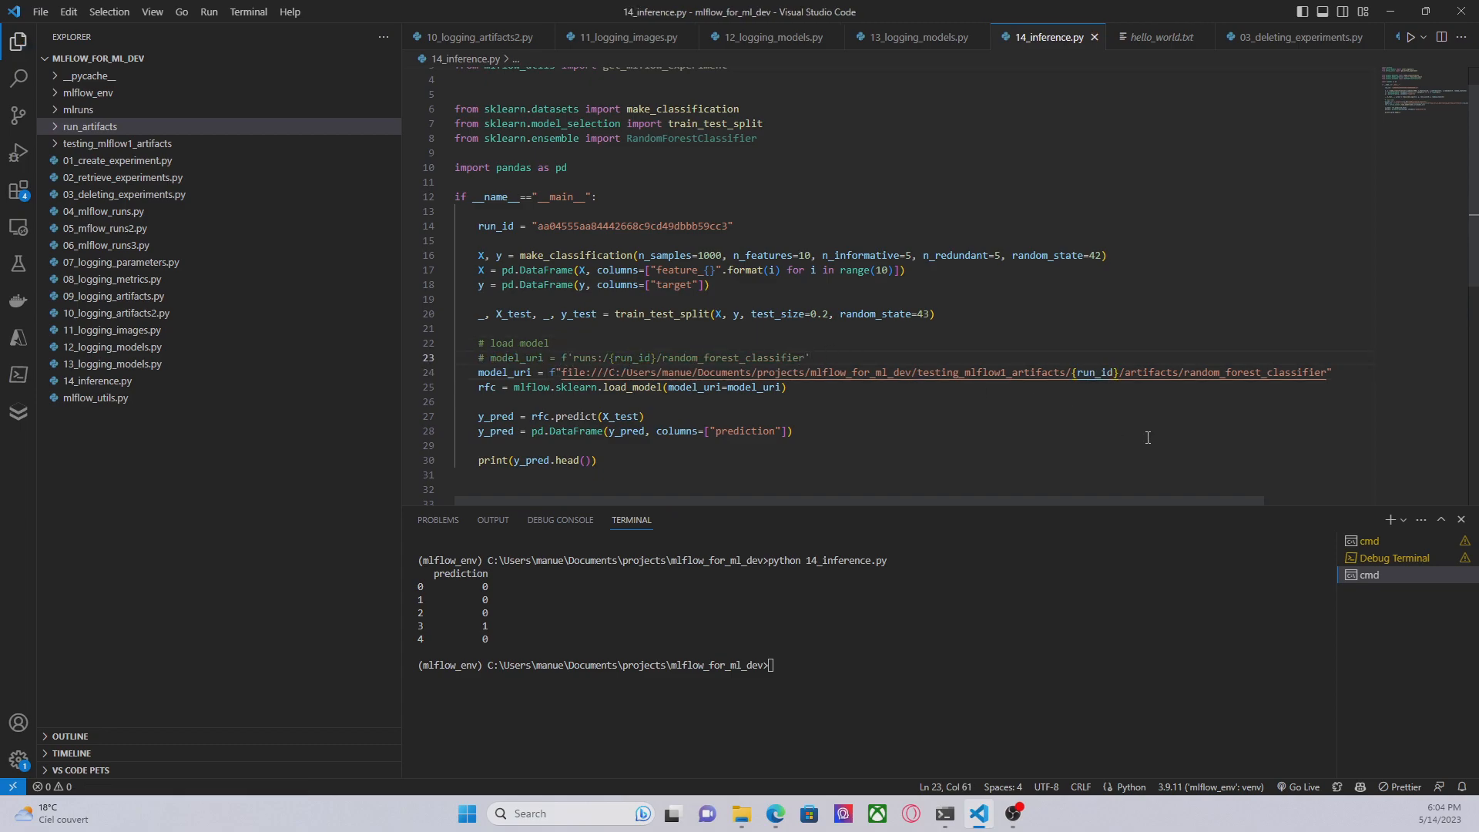
{"action": "mouse_move", "coordinate": [733, 325]}
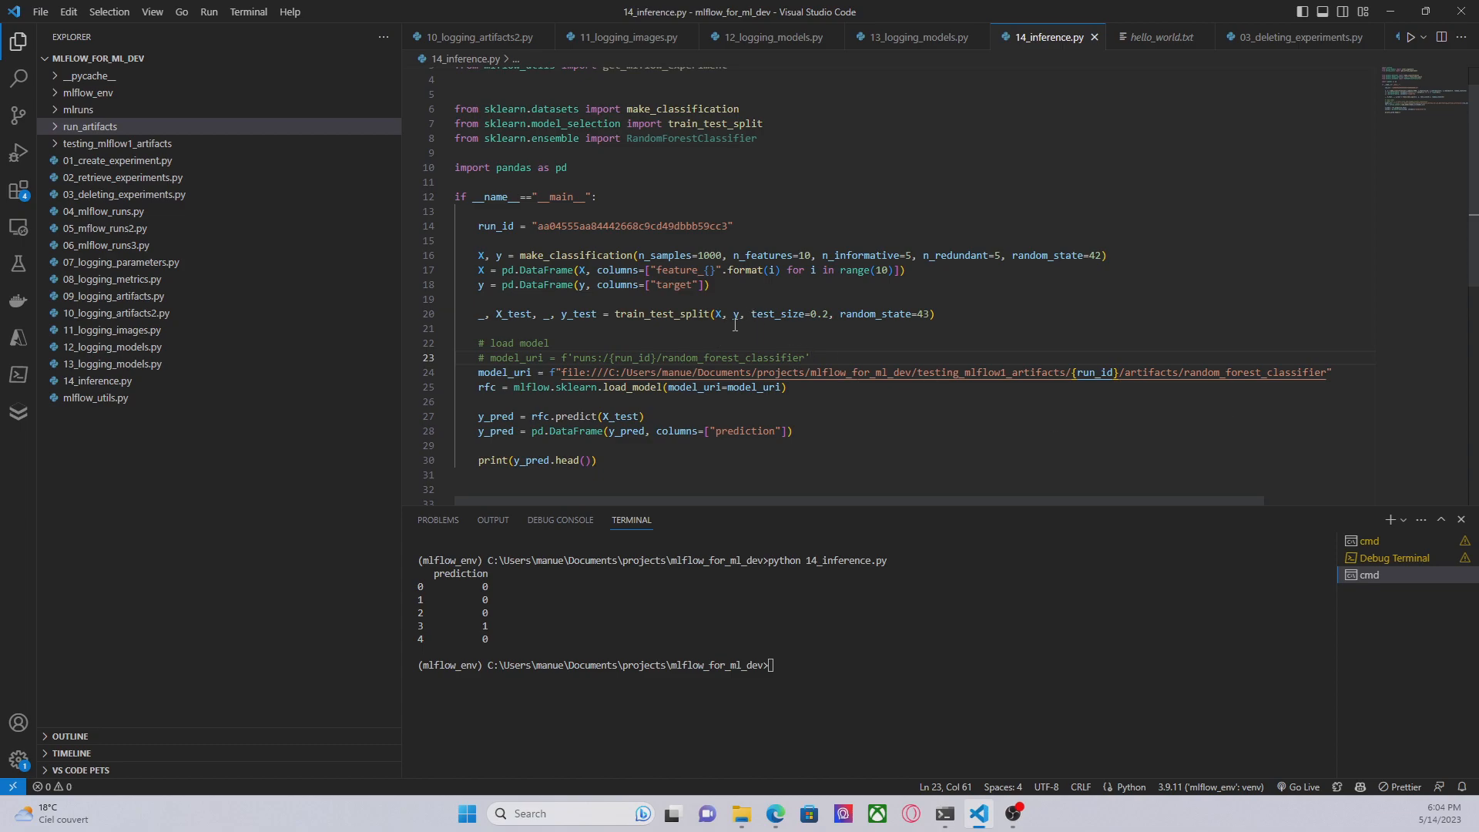
{"action": "mouse_move", "coordinate": [817, 379]}
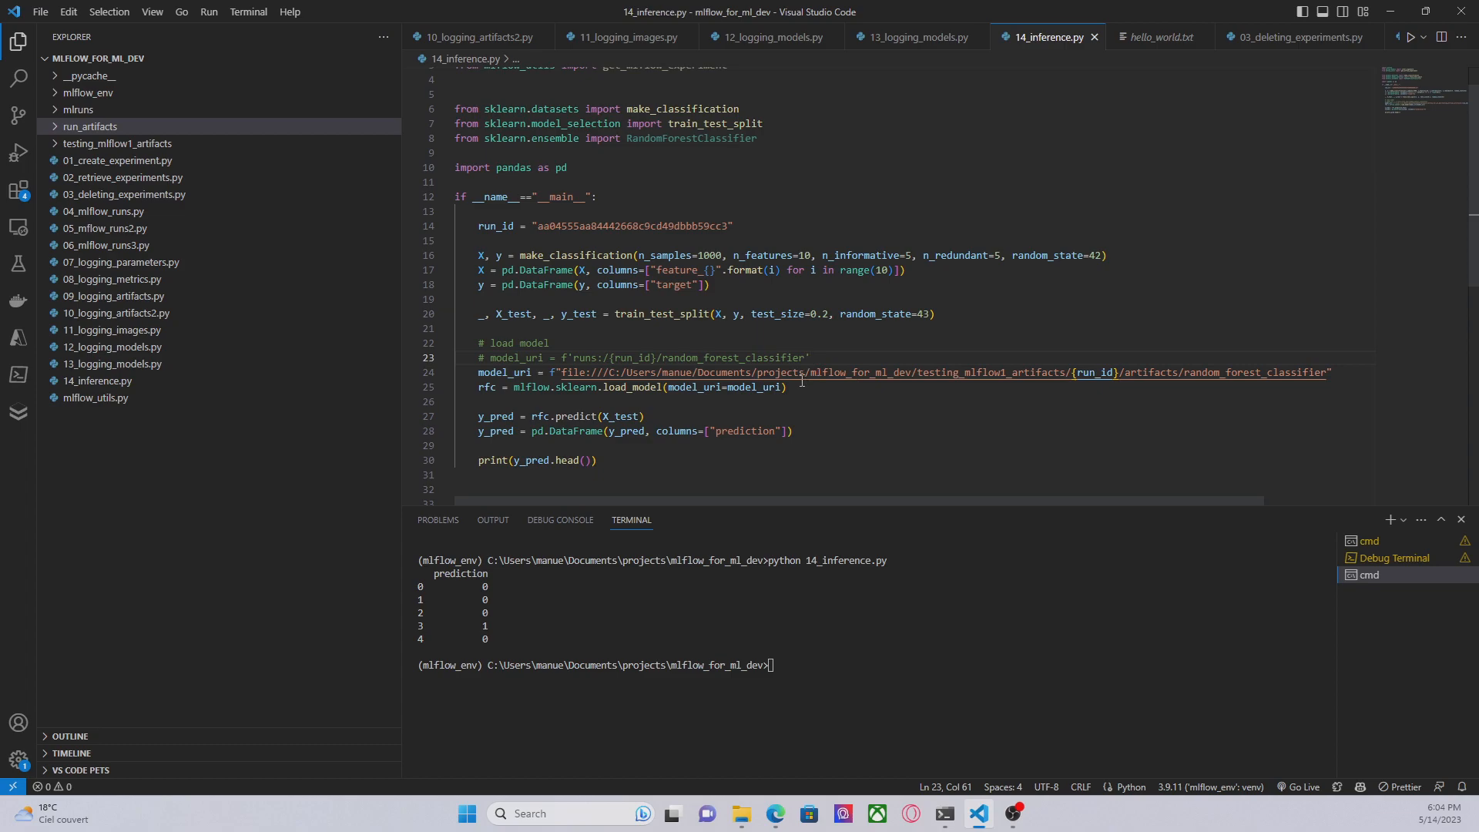
{"action": "mouse_move", "coordinate": [563, 405]}
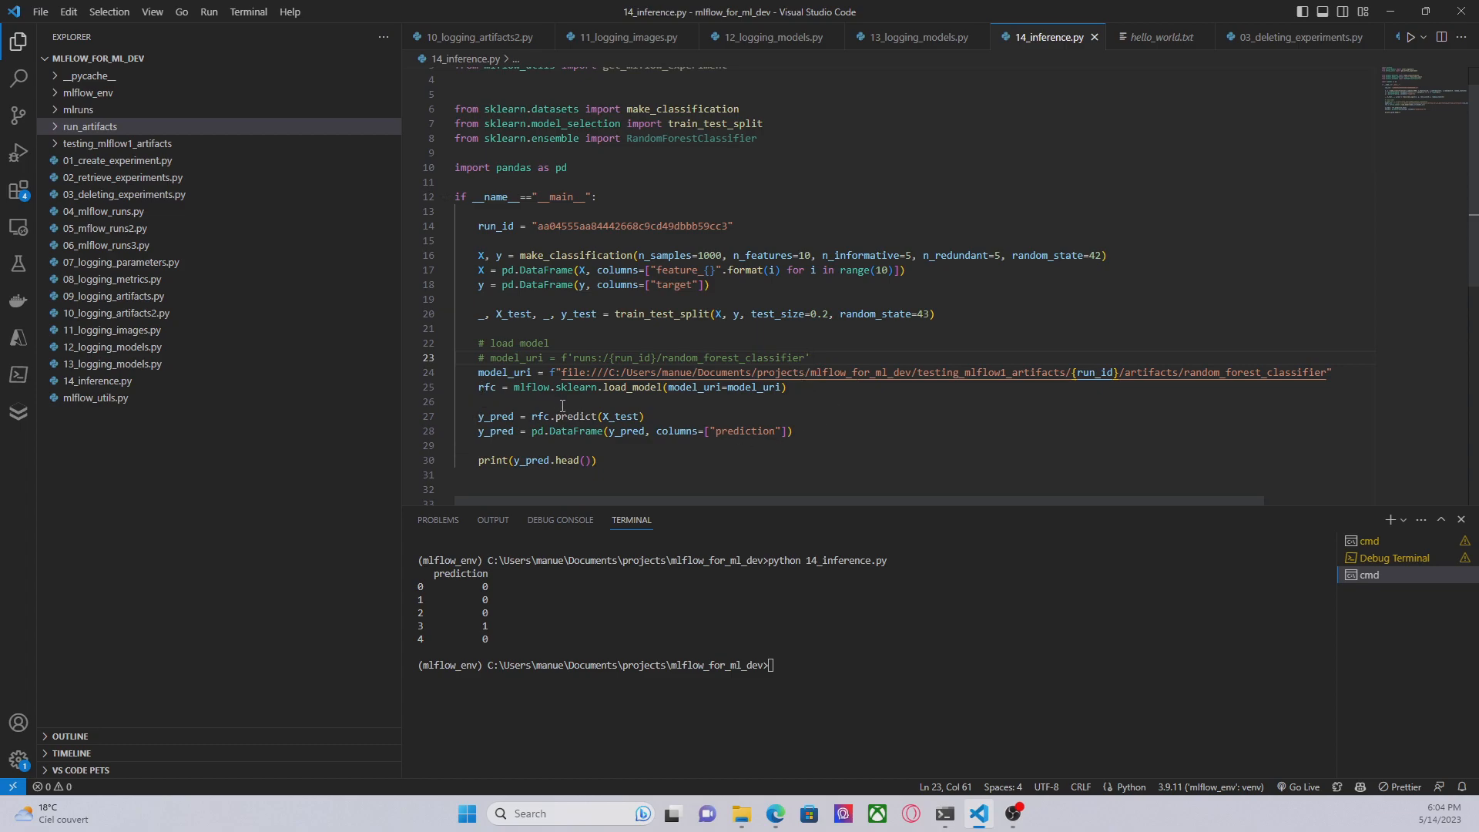
{"action": "double_click", "coordinate": [573, 416]}
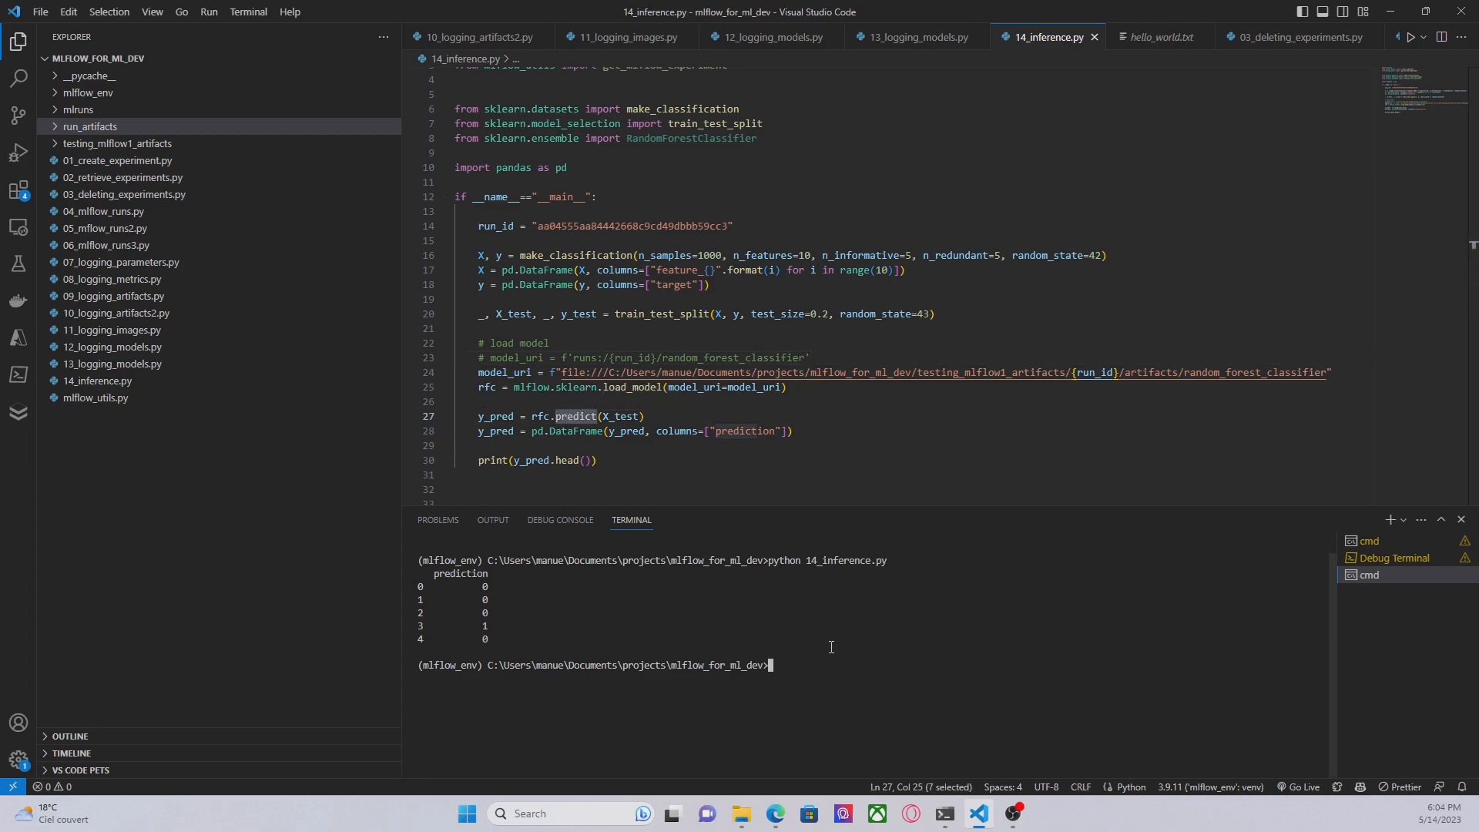